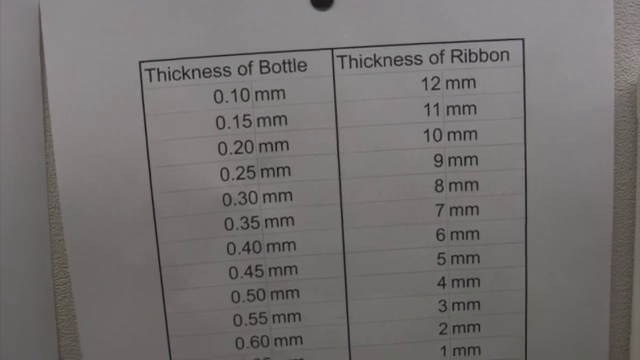
scroll("down", 3)
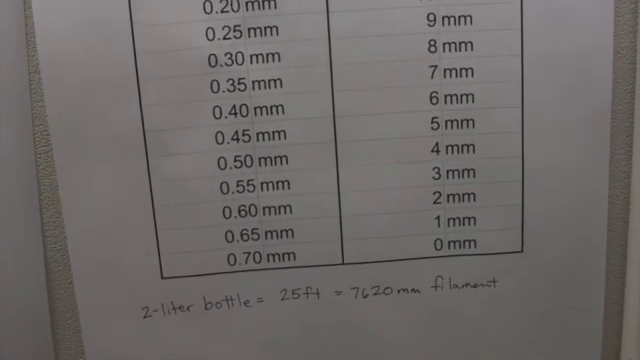